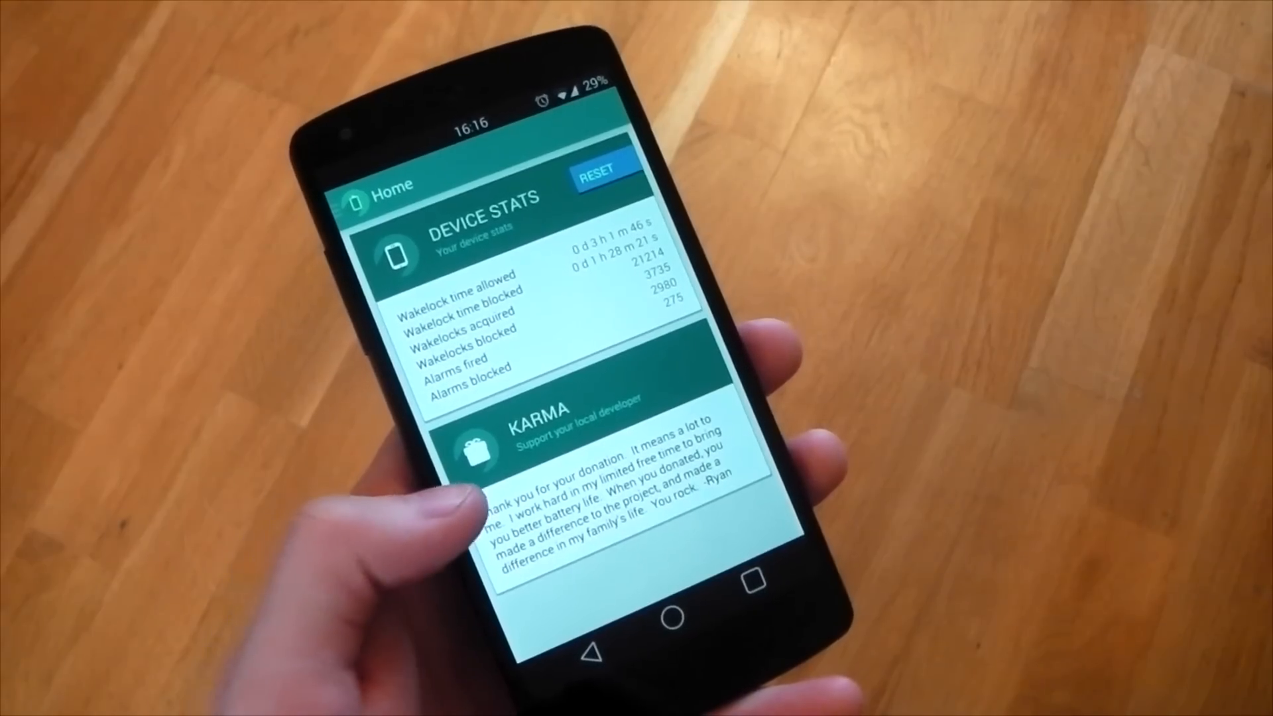
Open the Wakelocks list, then the NlpCollectorWakeLock detail page
left_click(362, 185)
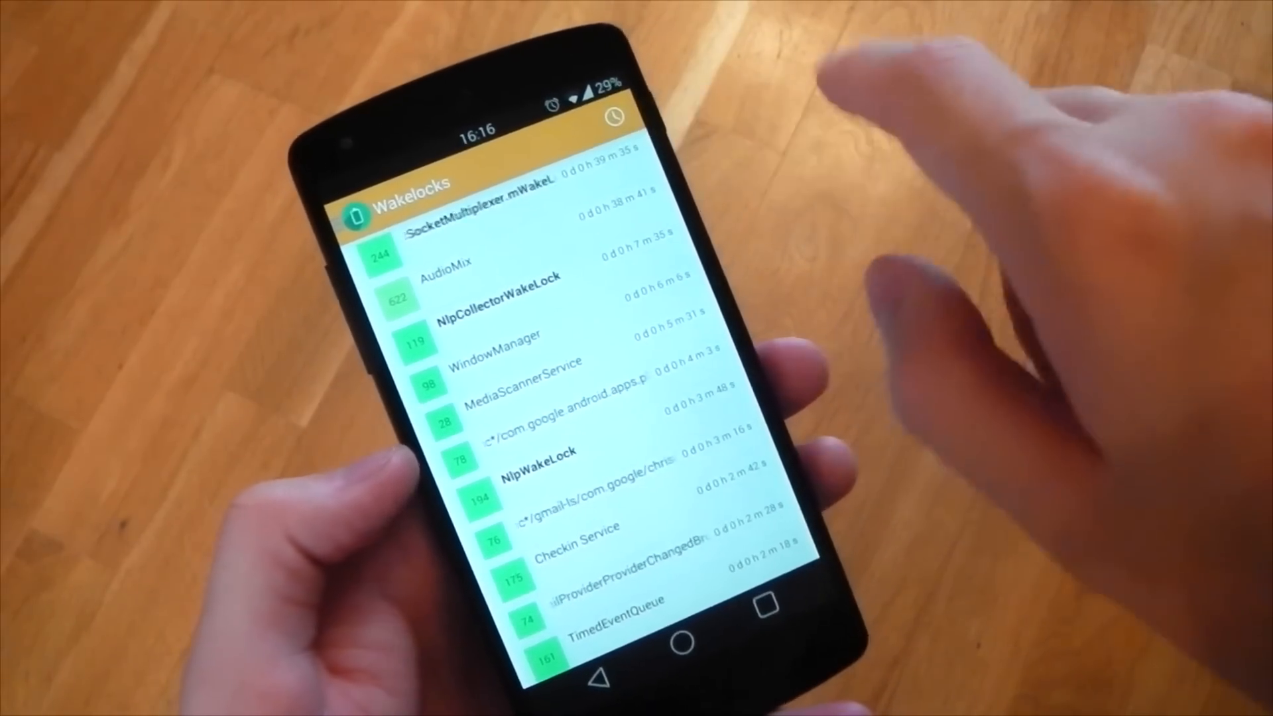
left_click(487, 300)
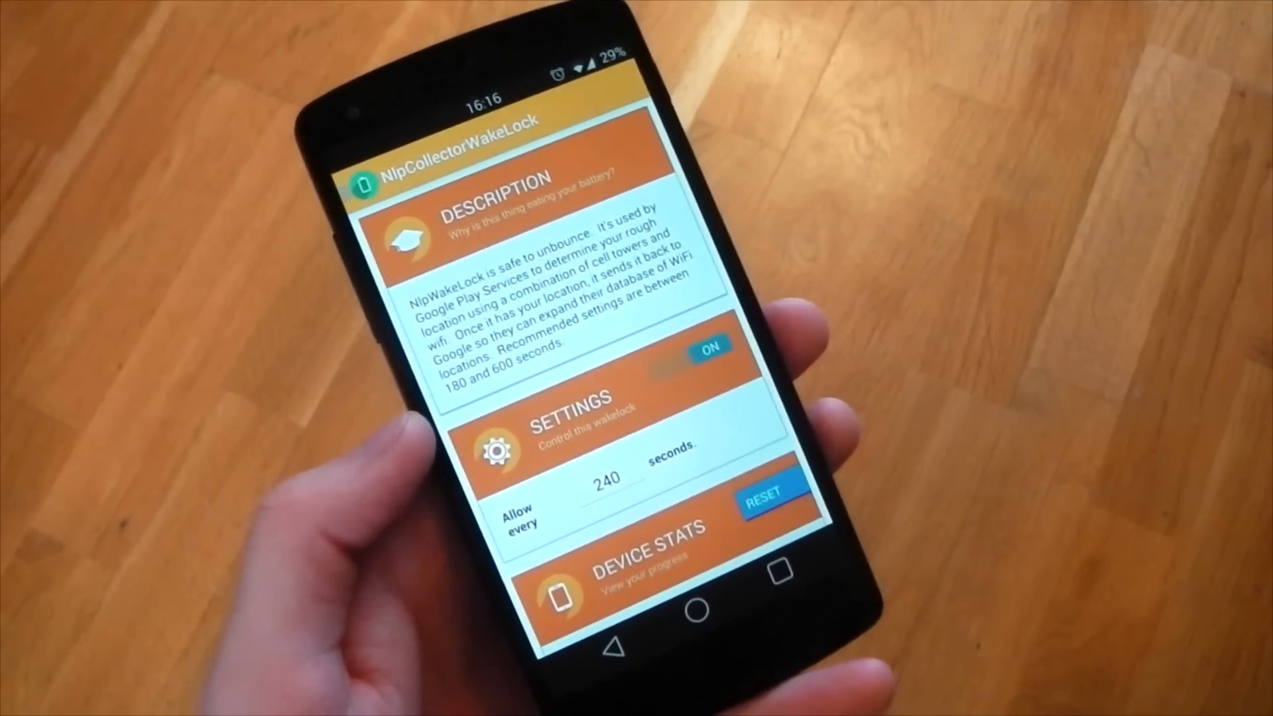
scroll("down", 3)
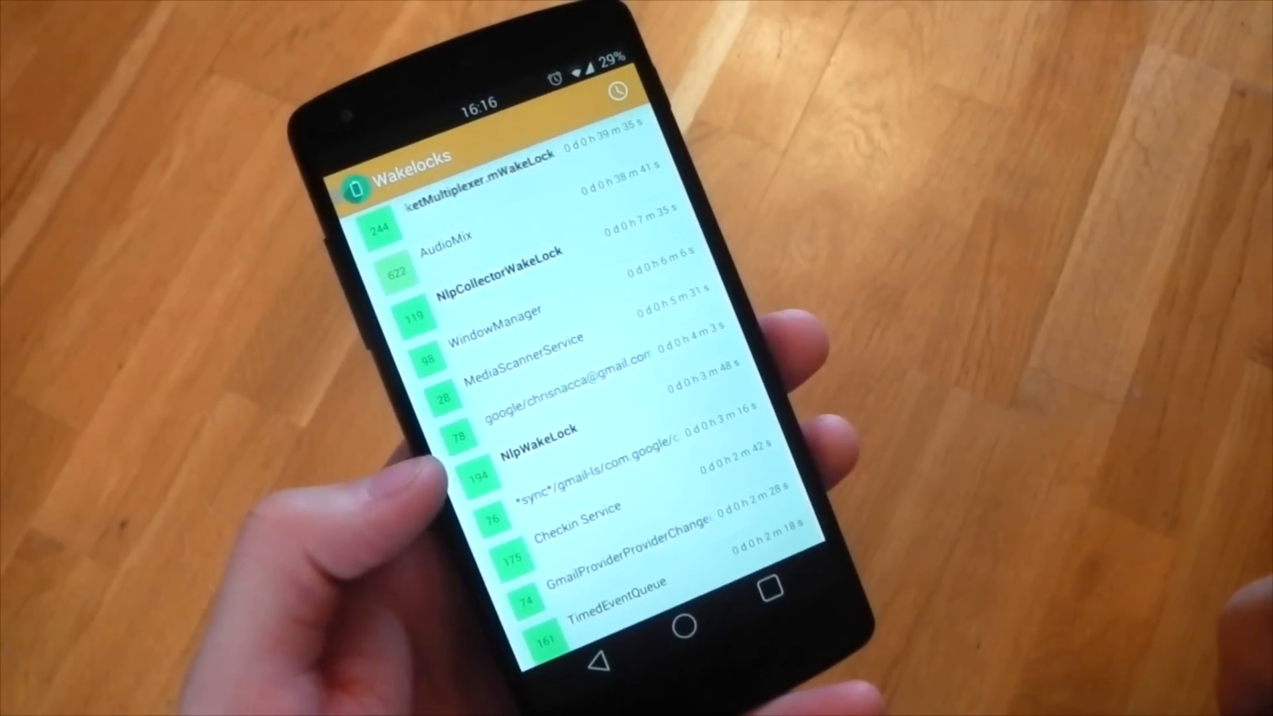
scroll("down", 3)
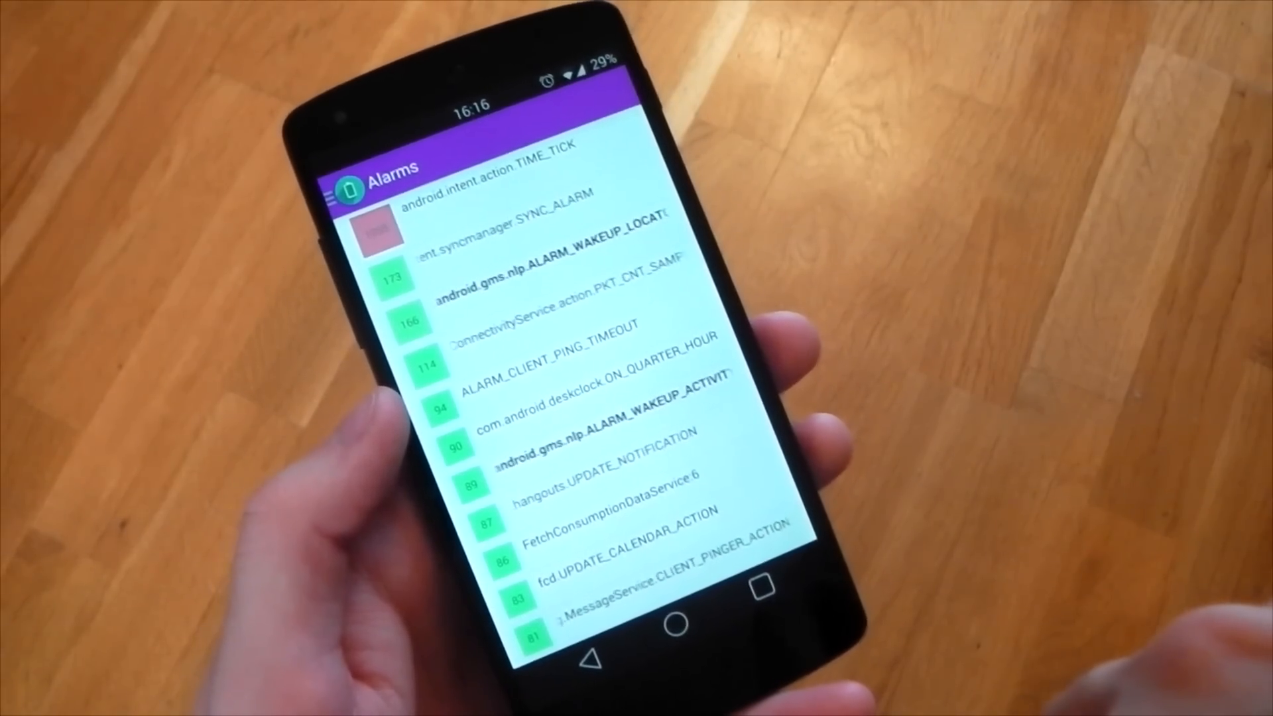
Return from Alarms to the Wakelocks list, sorted by count
left_click(665, 622)
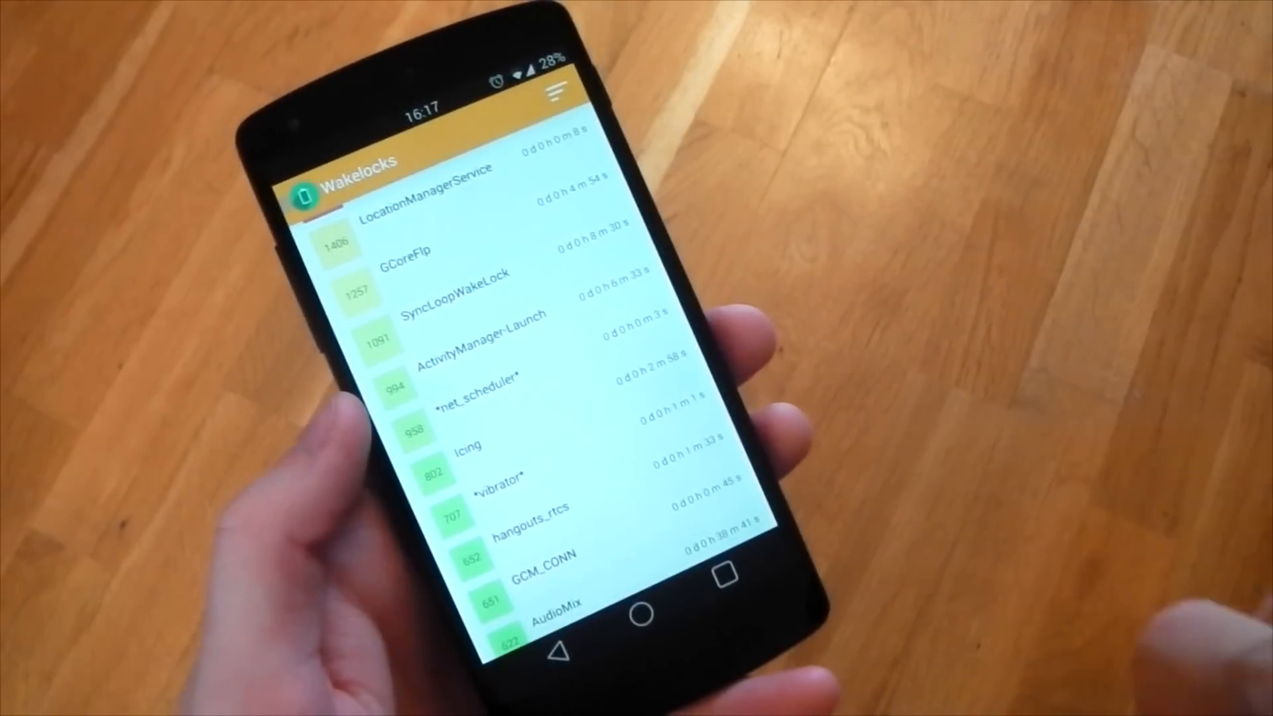
Open *net_scheduler* details and scroll through its Description, Settings and Device Stats
left_click(471, 382)
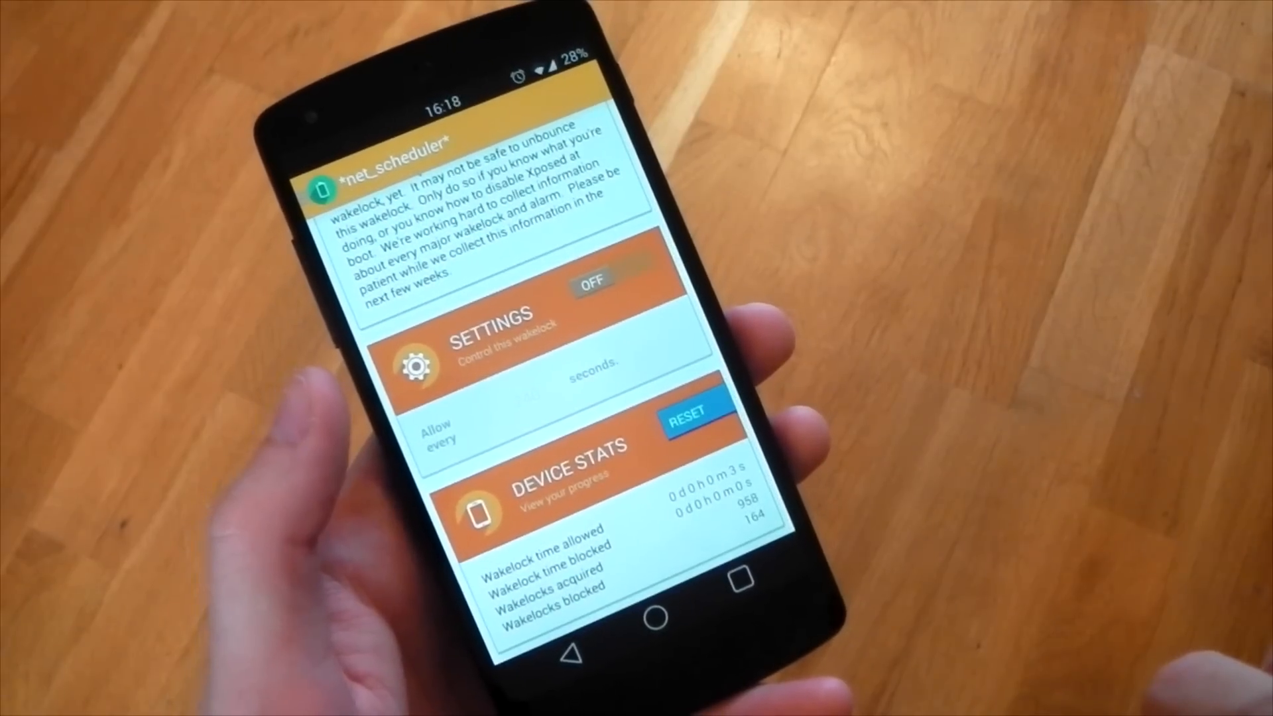
scroll("down", 3)
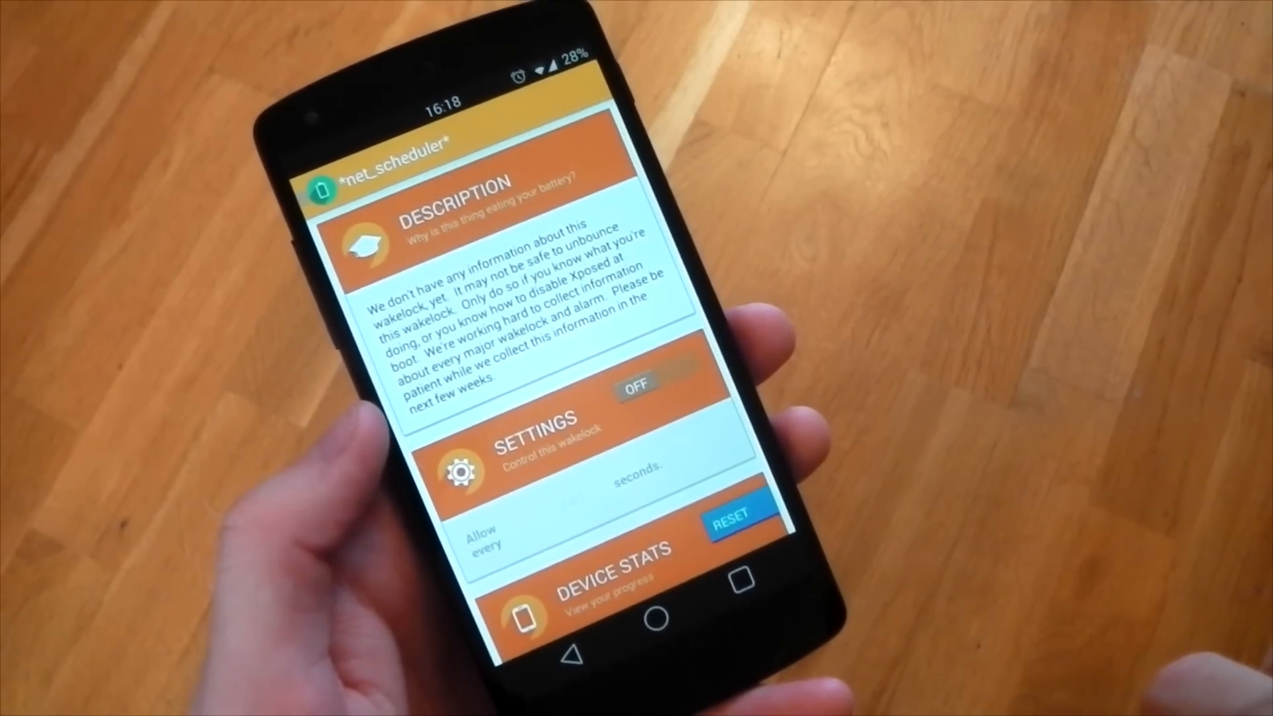